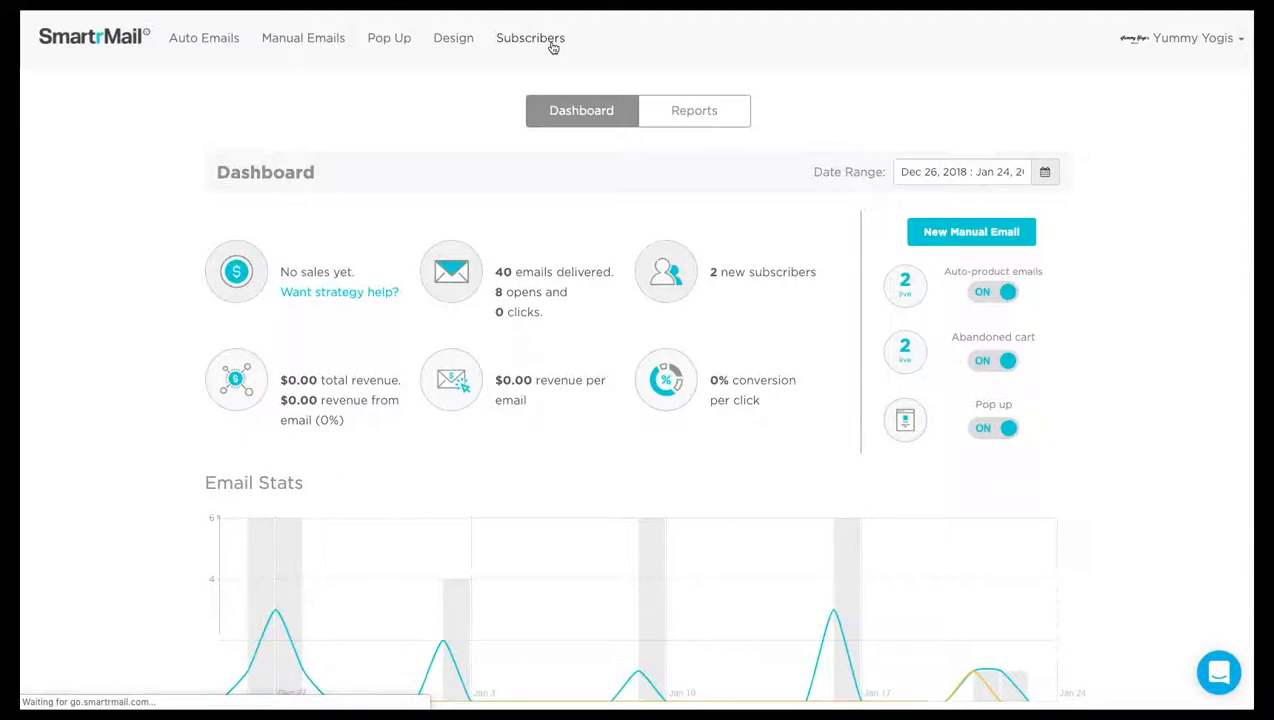
Step: Go to the Subscribers section from the top navigation
click(532, 38)
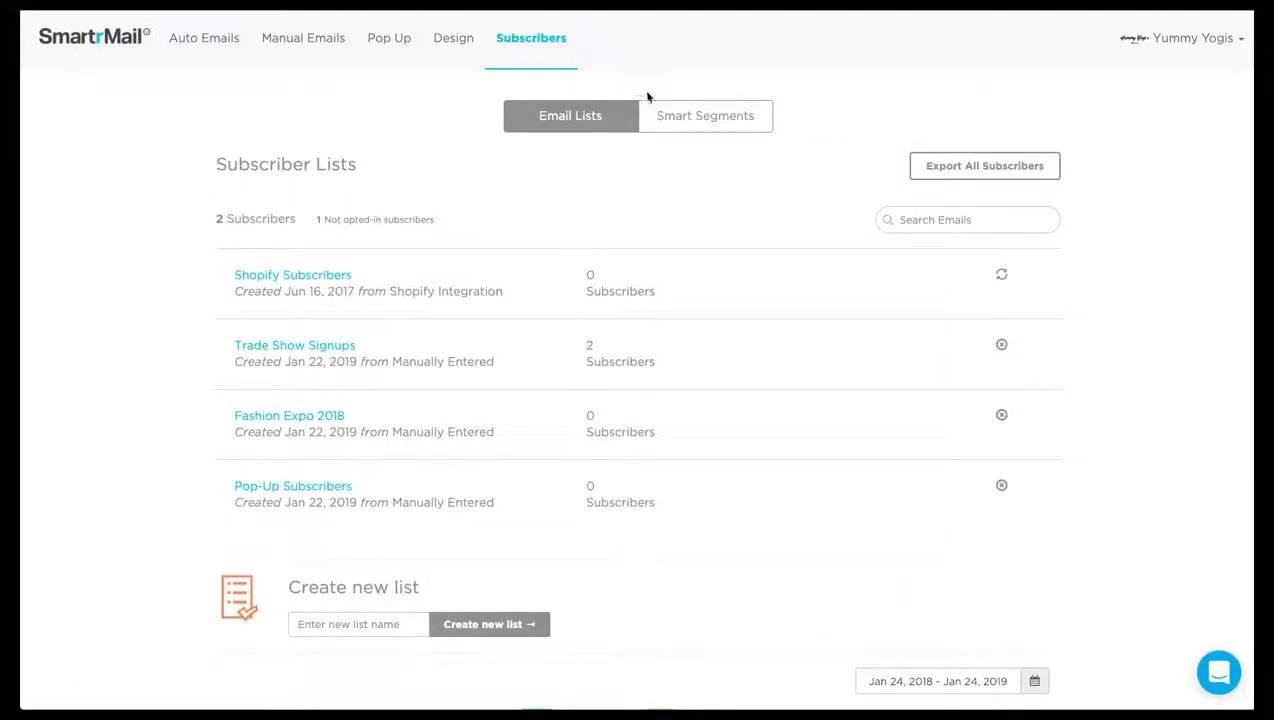
Step: Switch from email lists to the Smart Segments view
click(704, 114)
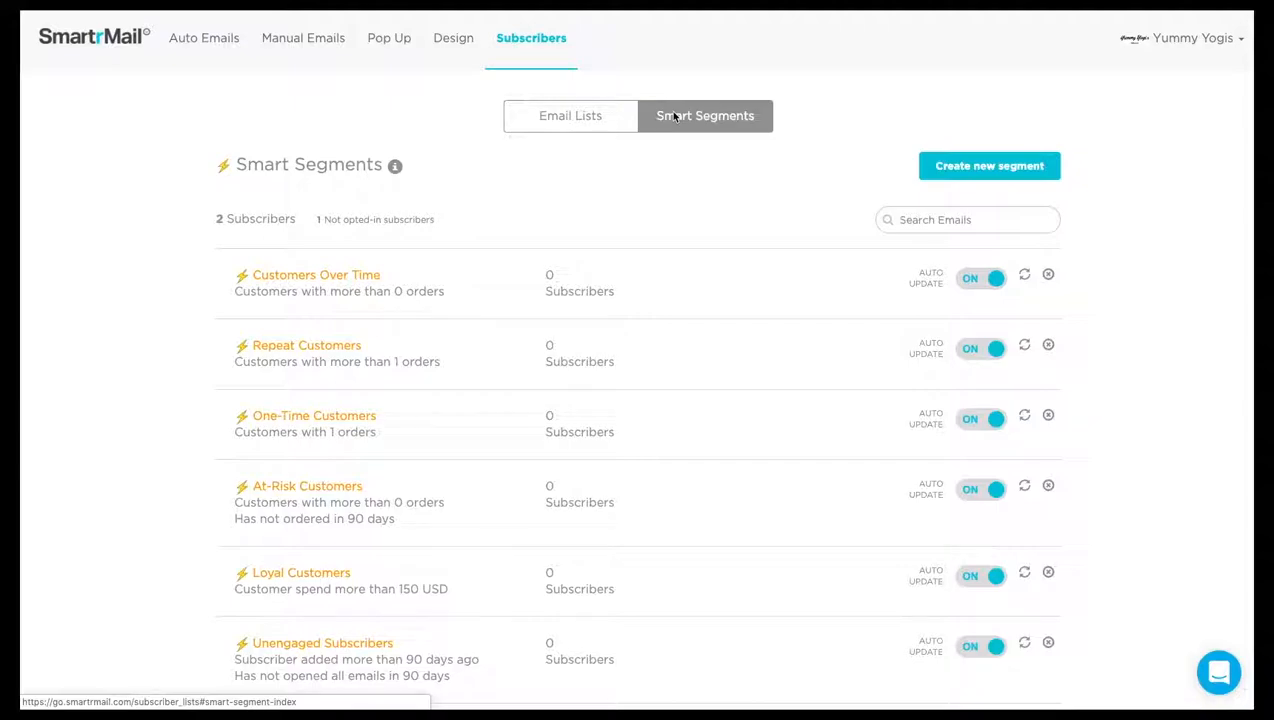
mouse_move(902, 344)
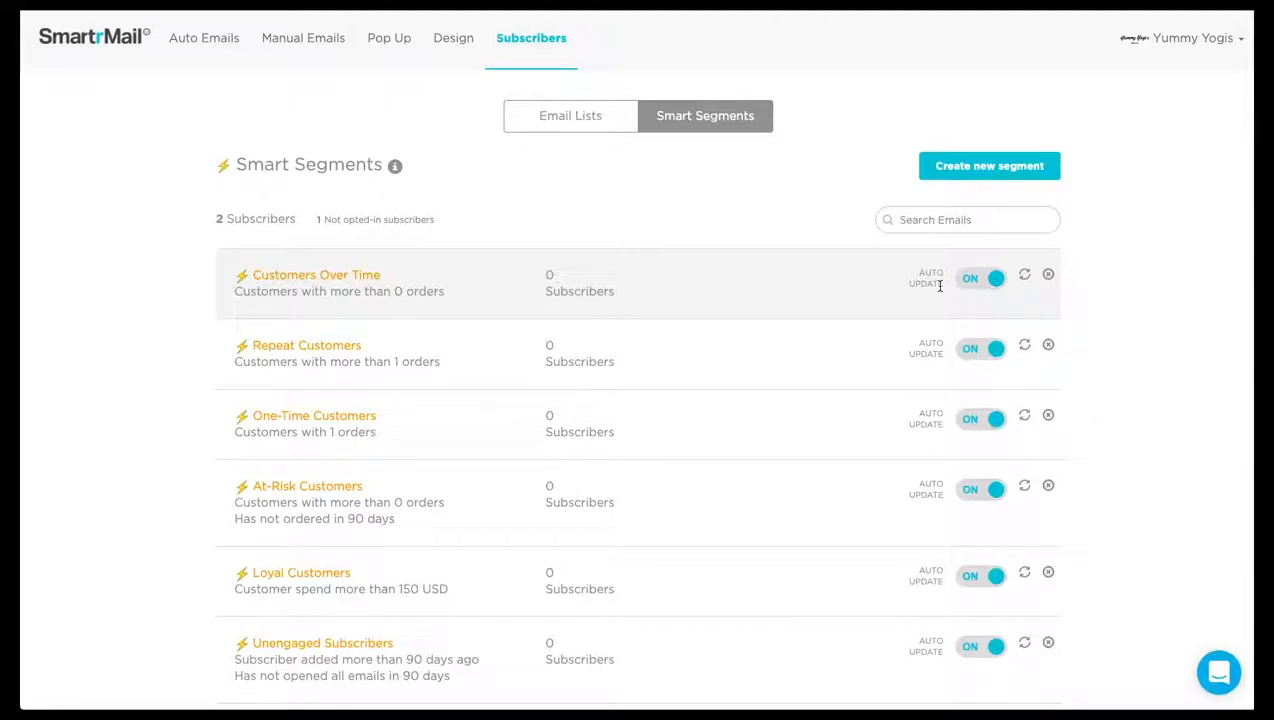
Step: Scroll through the active and inactive smart segments to review them
scroll(down, 3)
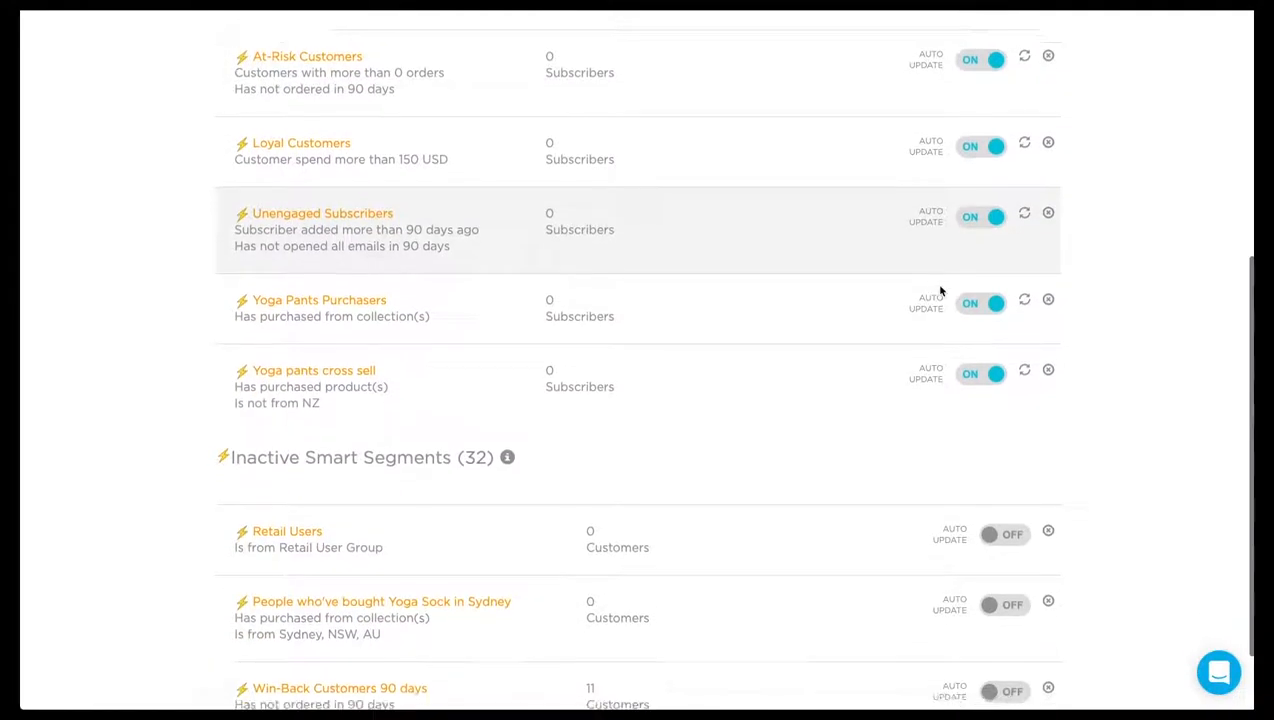
scroll(down, 3)
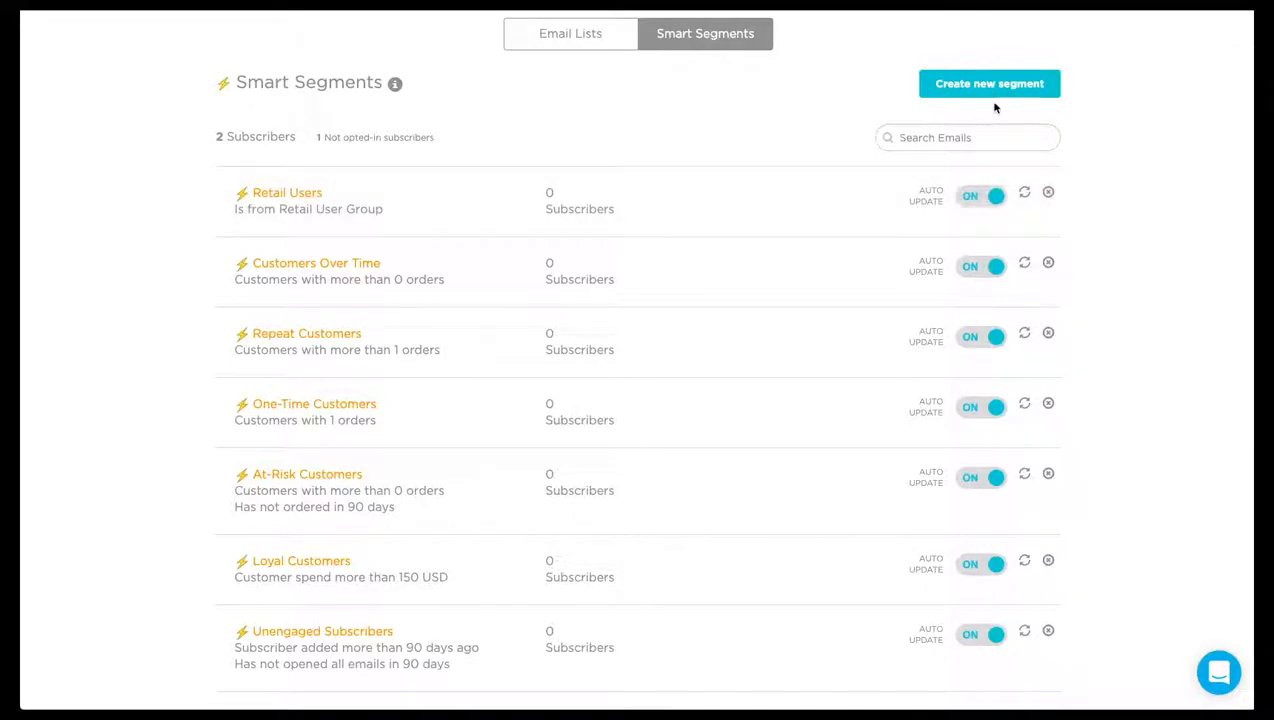
Step: Create a new smart segment and name it 'Disengaged Customers'
click(988, 84)
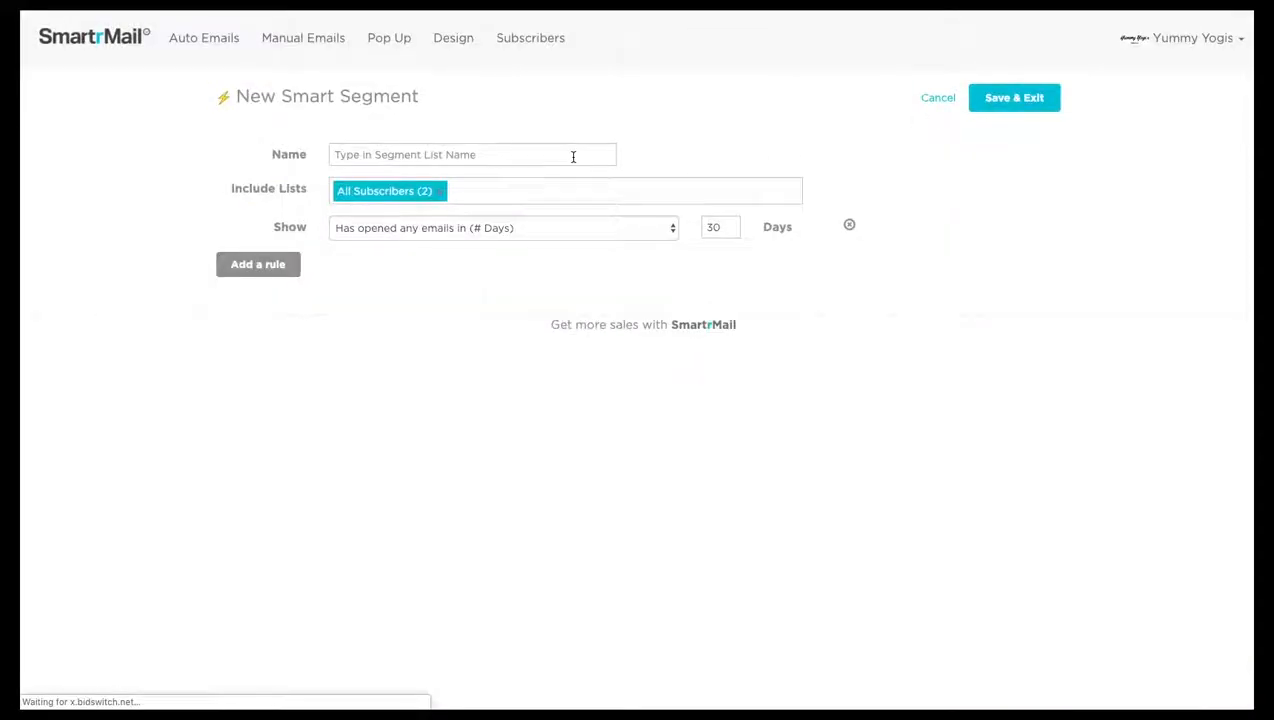
click(472, 154)
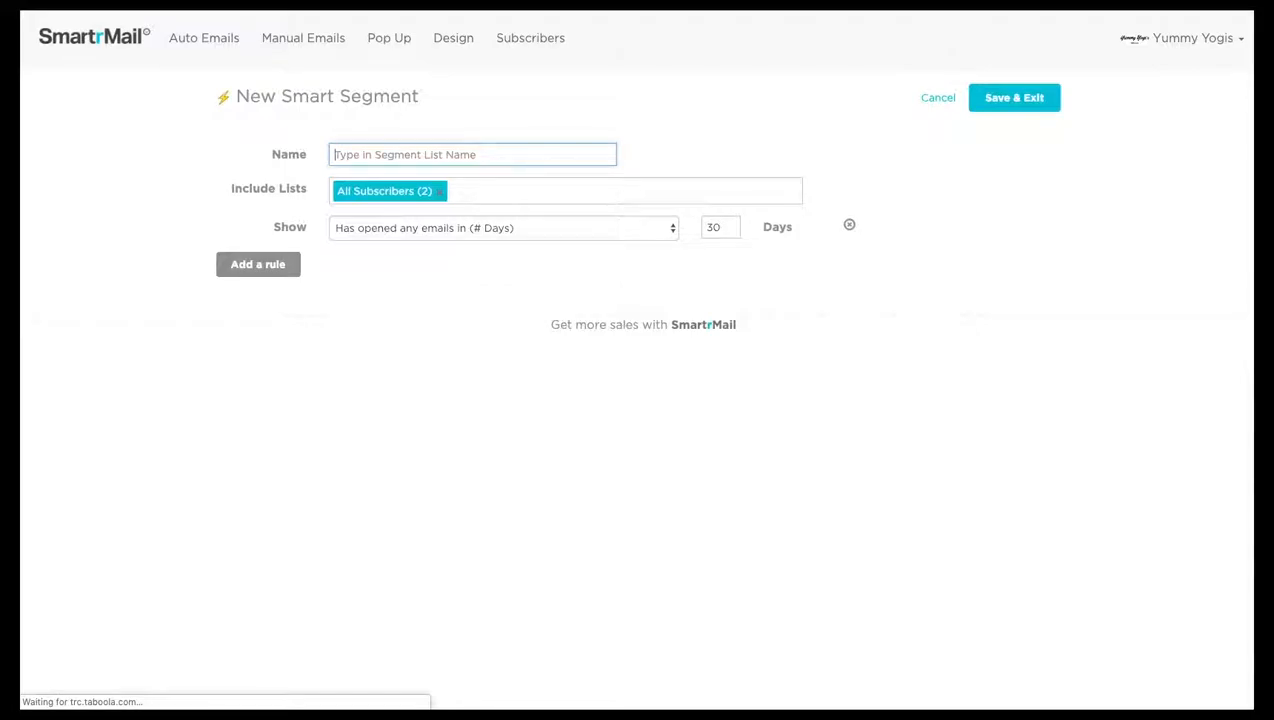
text(Disengaged)
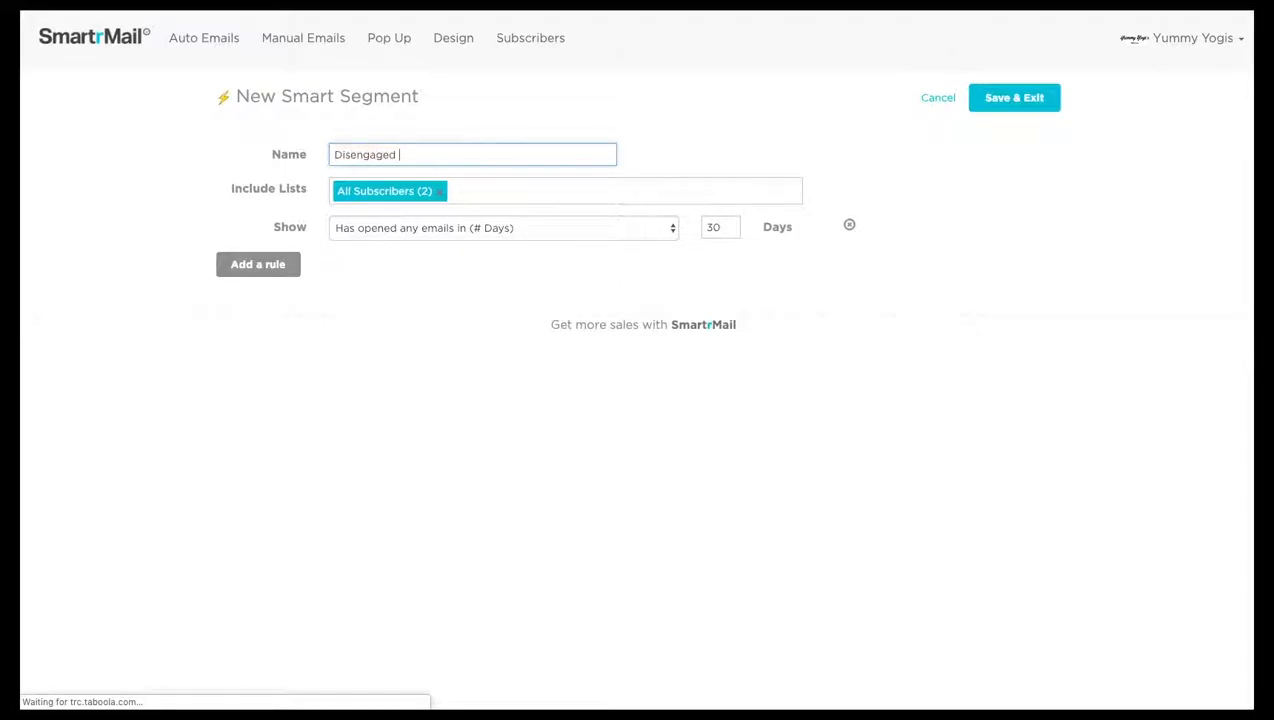
text(Customers)
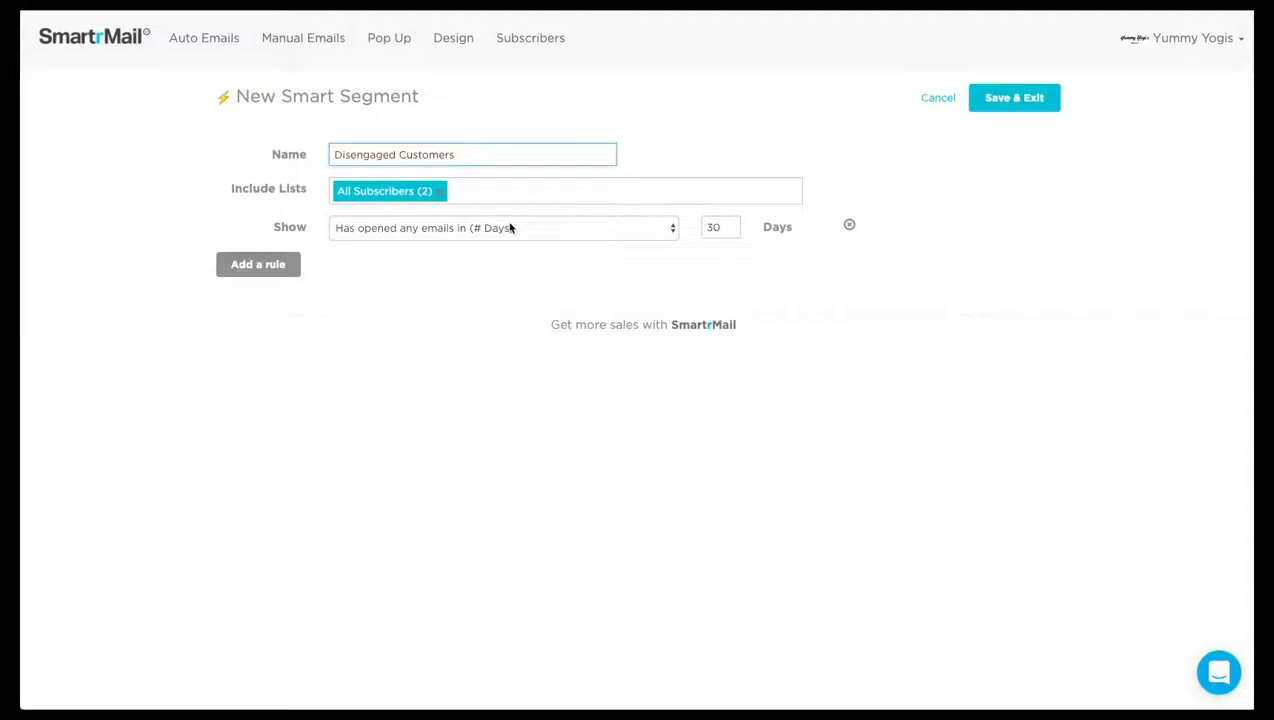
Step: Add rules Orders (# Total) more than 0 and Has ordered in 90 days, then save the segment
click(500, 228)
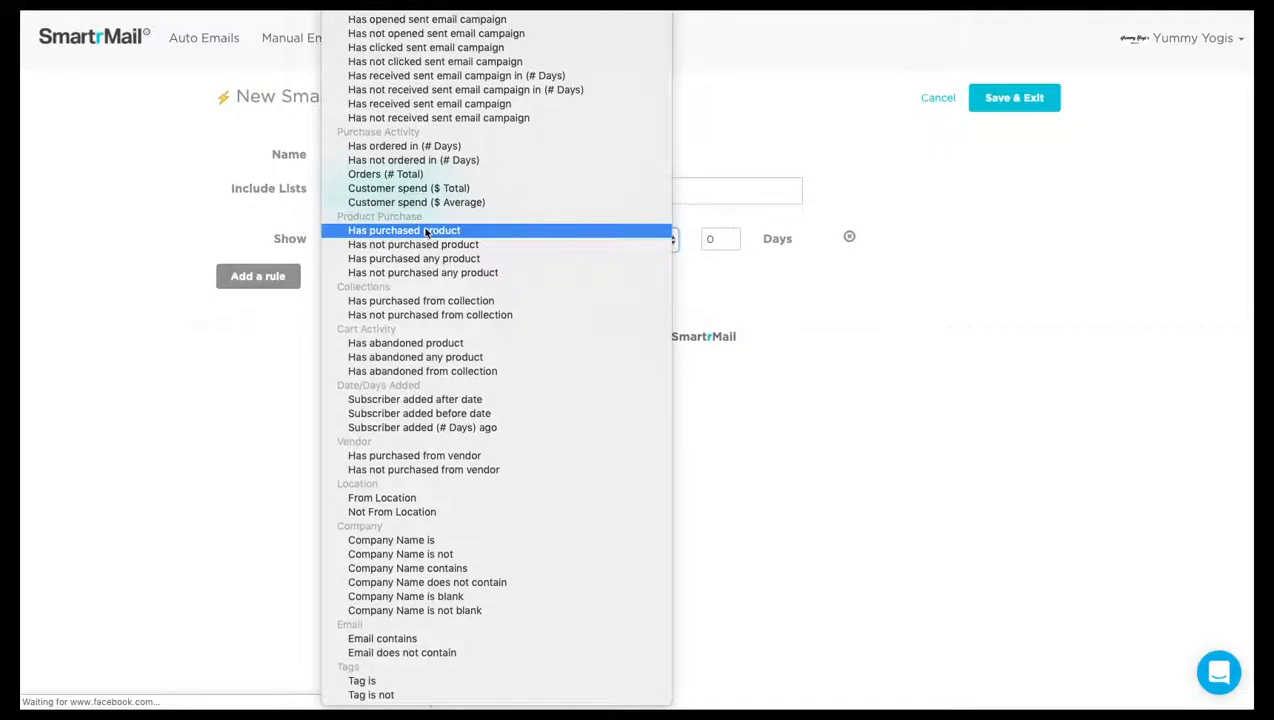
mouse_move(384, 174)
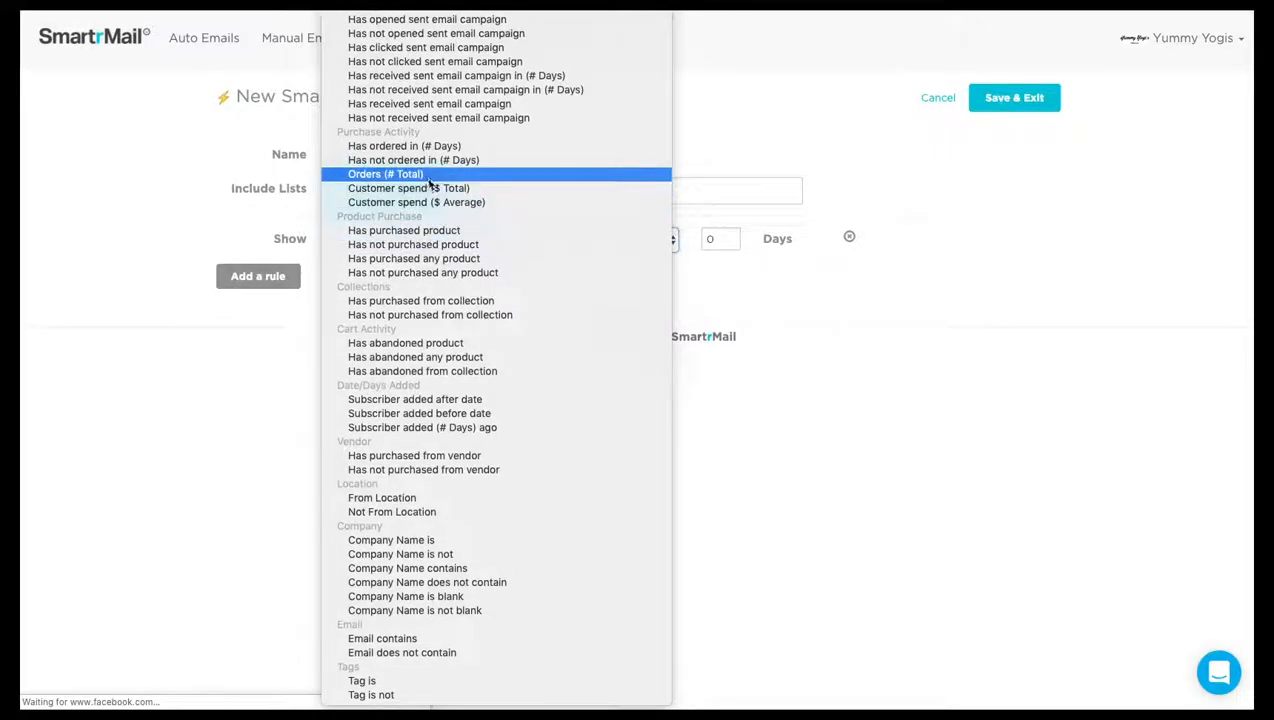
click(384, 174)
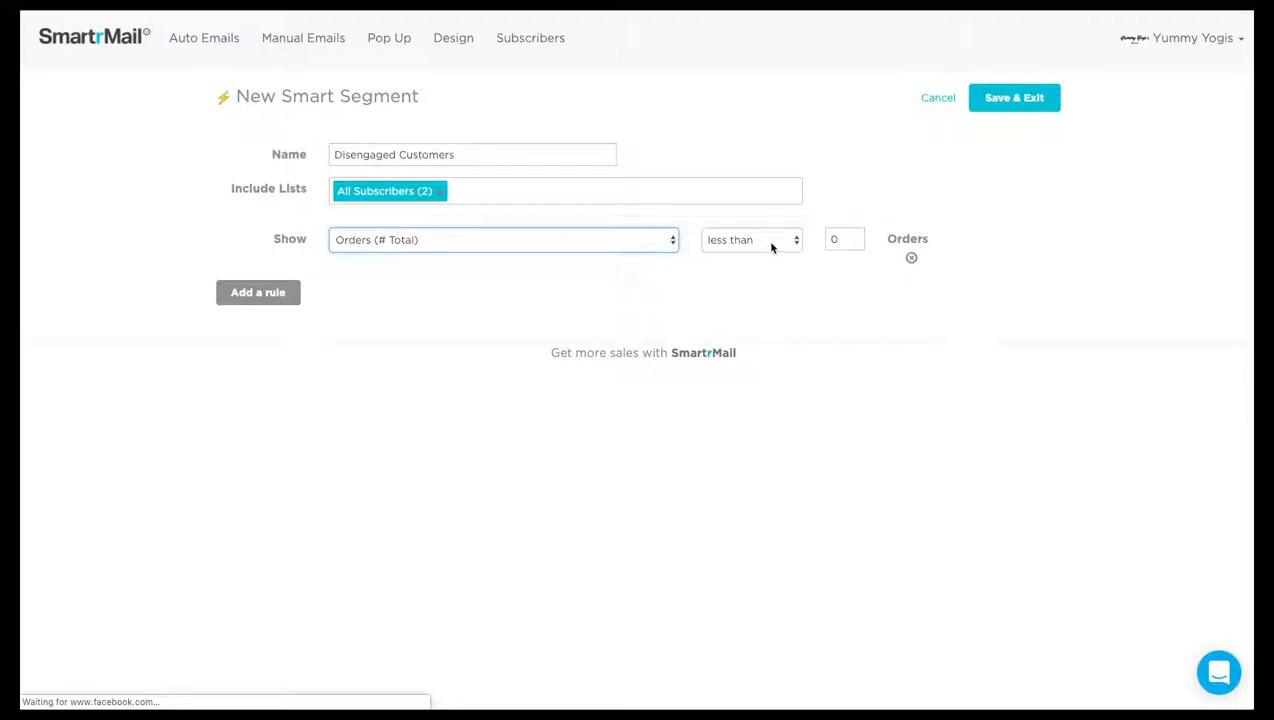
click(750, 240)
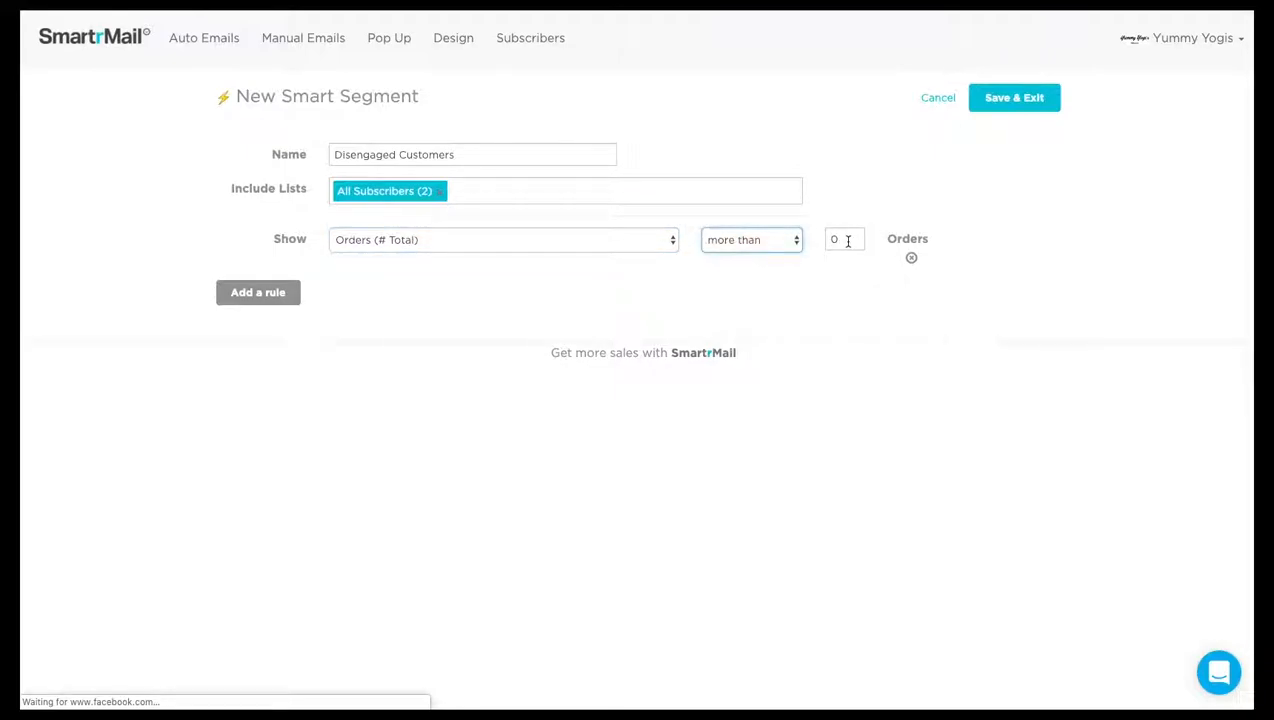
click(844, 240)
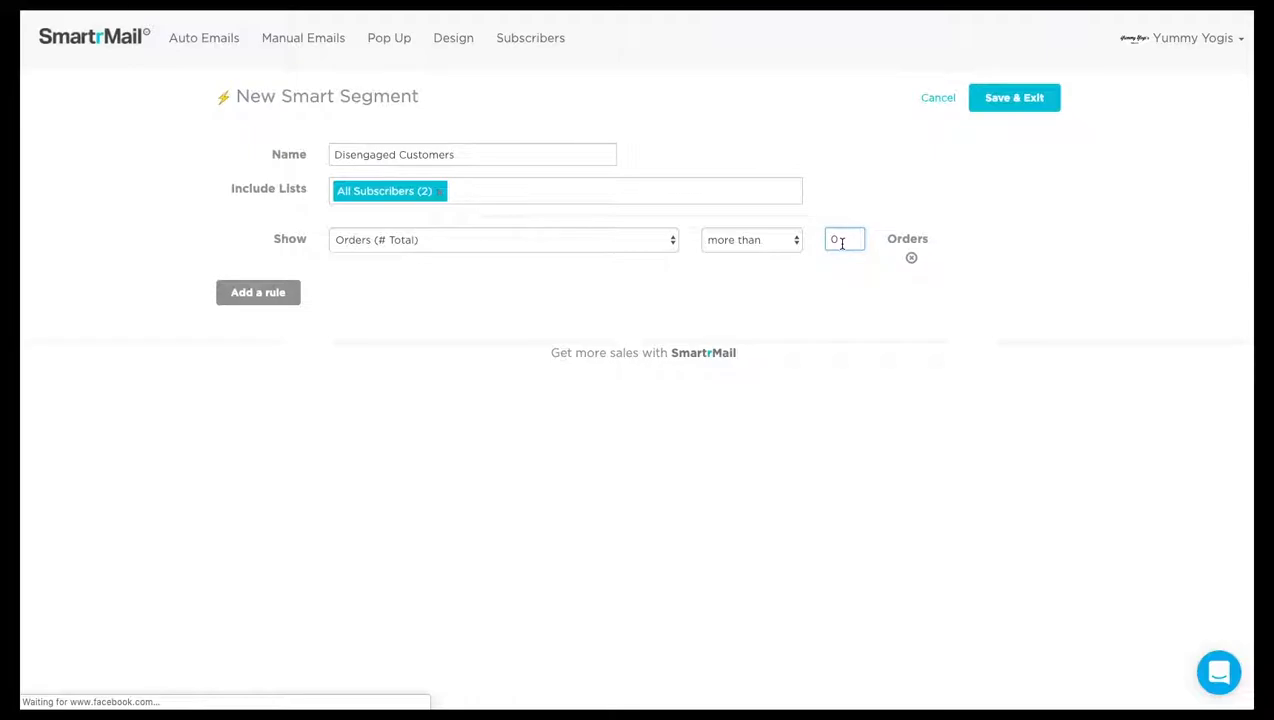
click(256, 292)
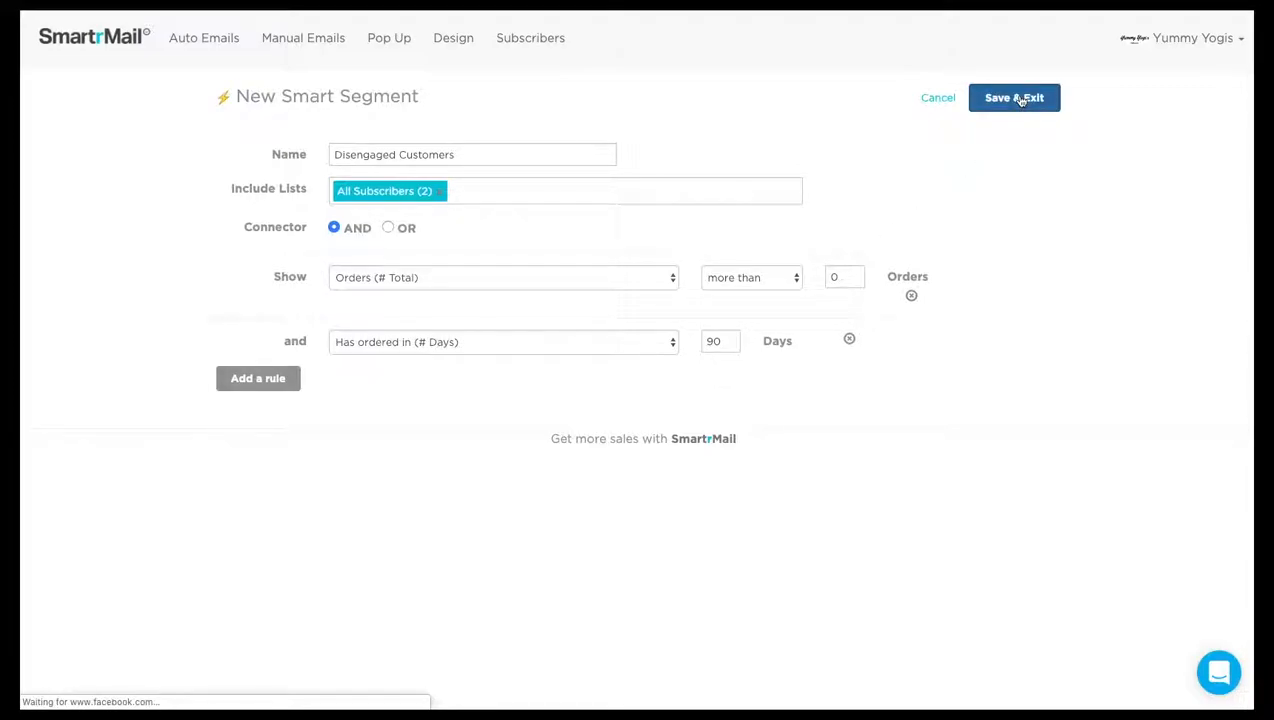
click(1014, 96)
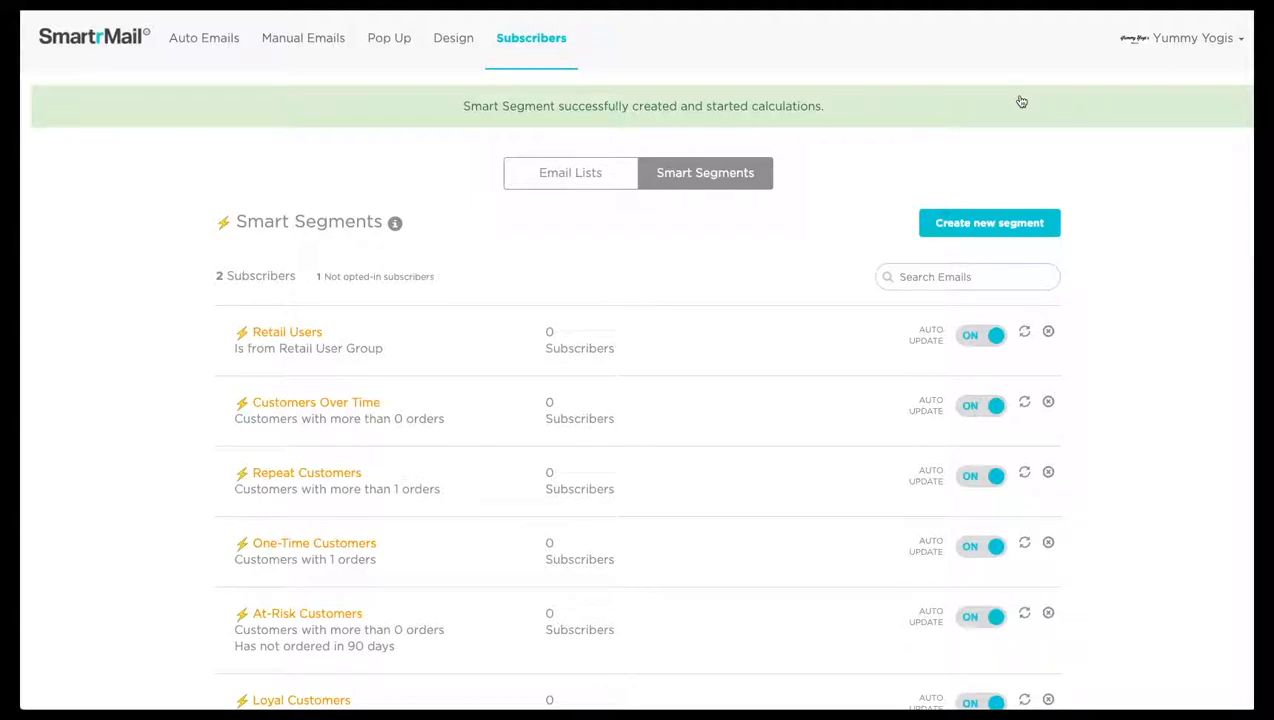
Step: Scroll down the Smart Segments list to find Disengaged Customers among the active segments
scroll(down, 3)
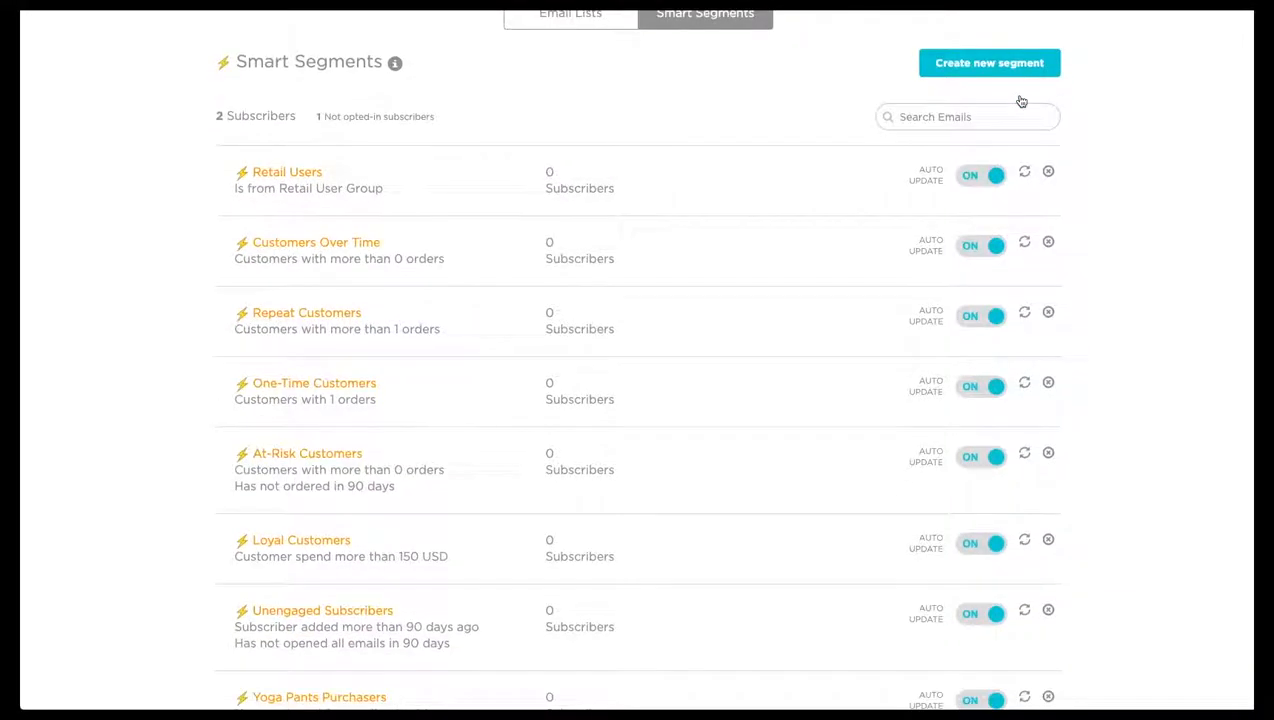
scroll(down, 3)
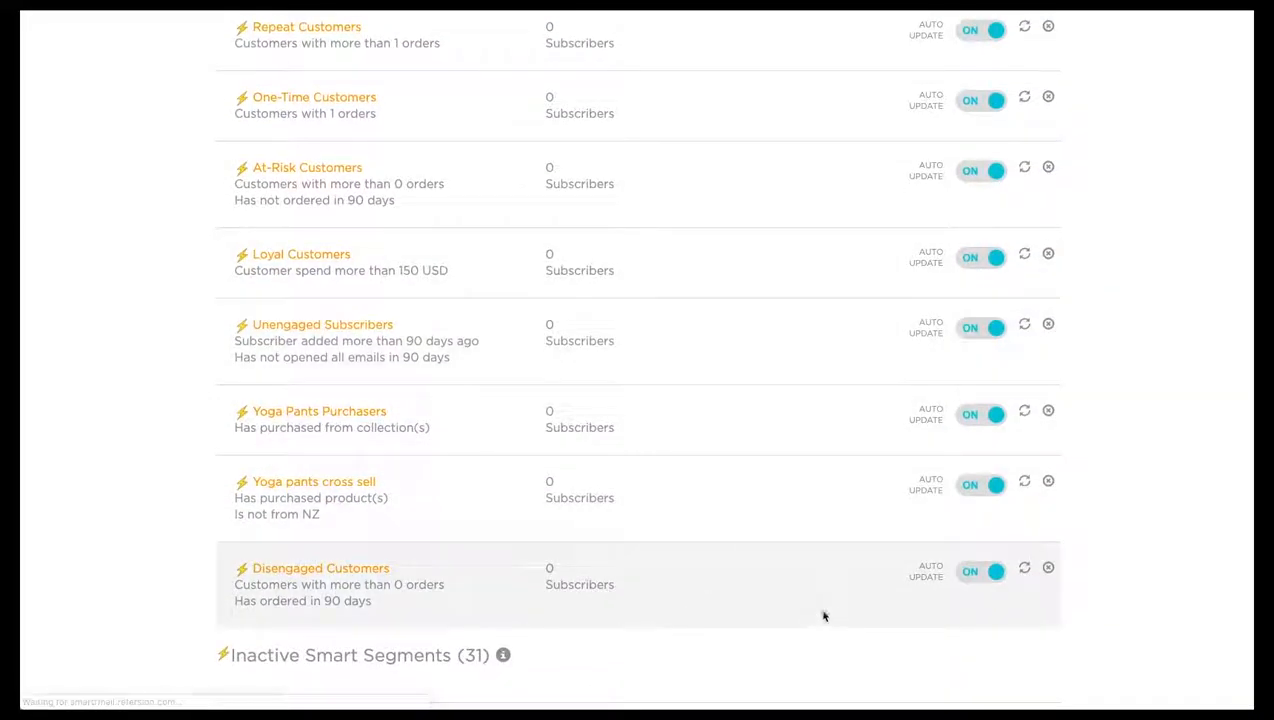
mouse_move(912, 572)
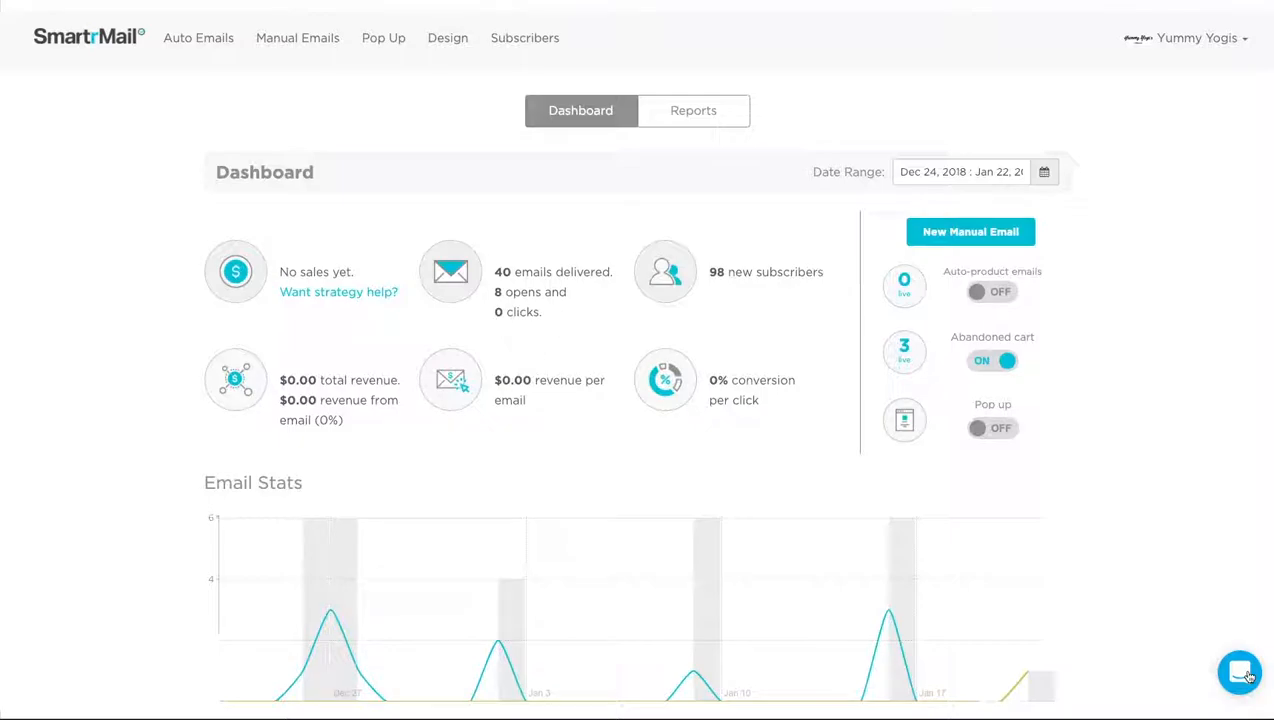
Step: Start a new conversation in the support chat bubble
click(1240, 672)
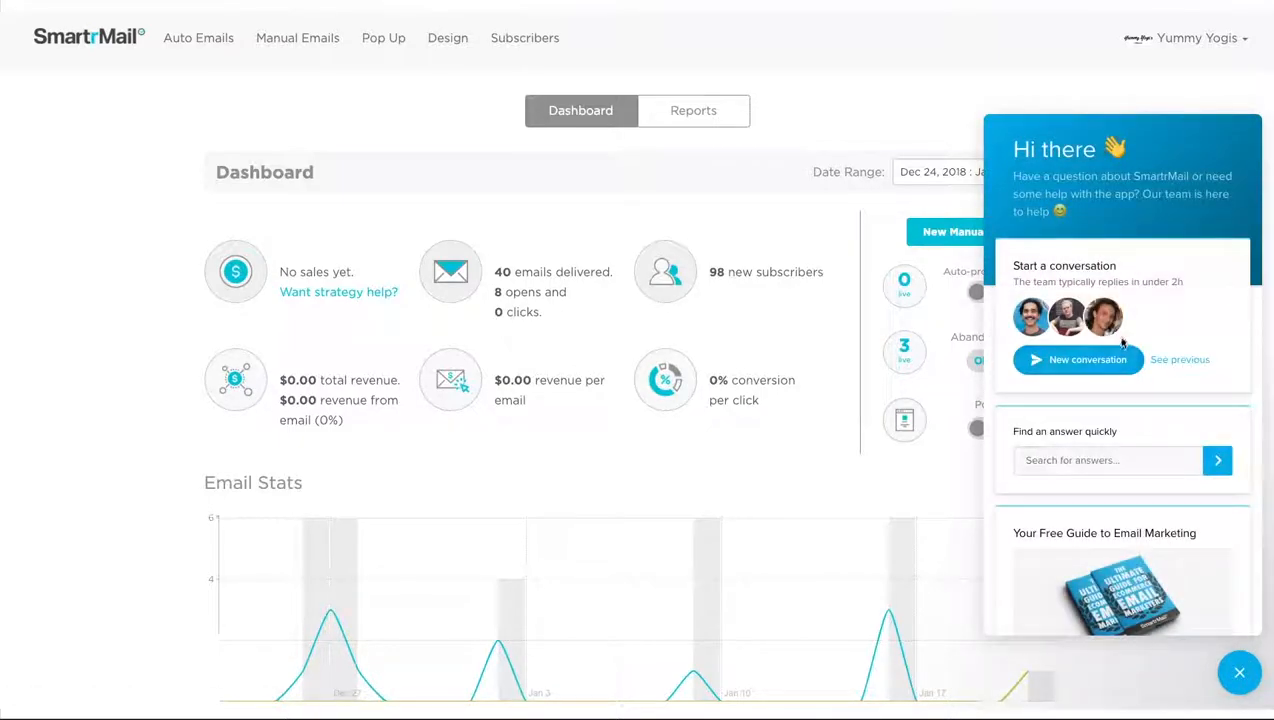
click(1078, 360)
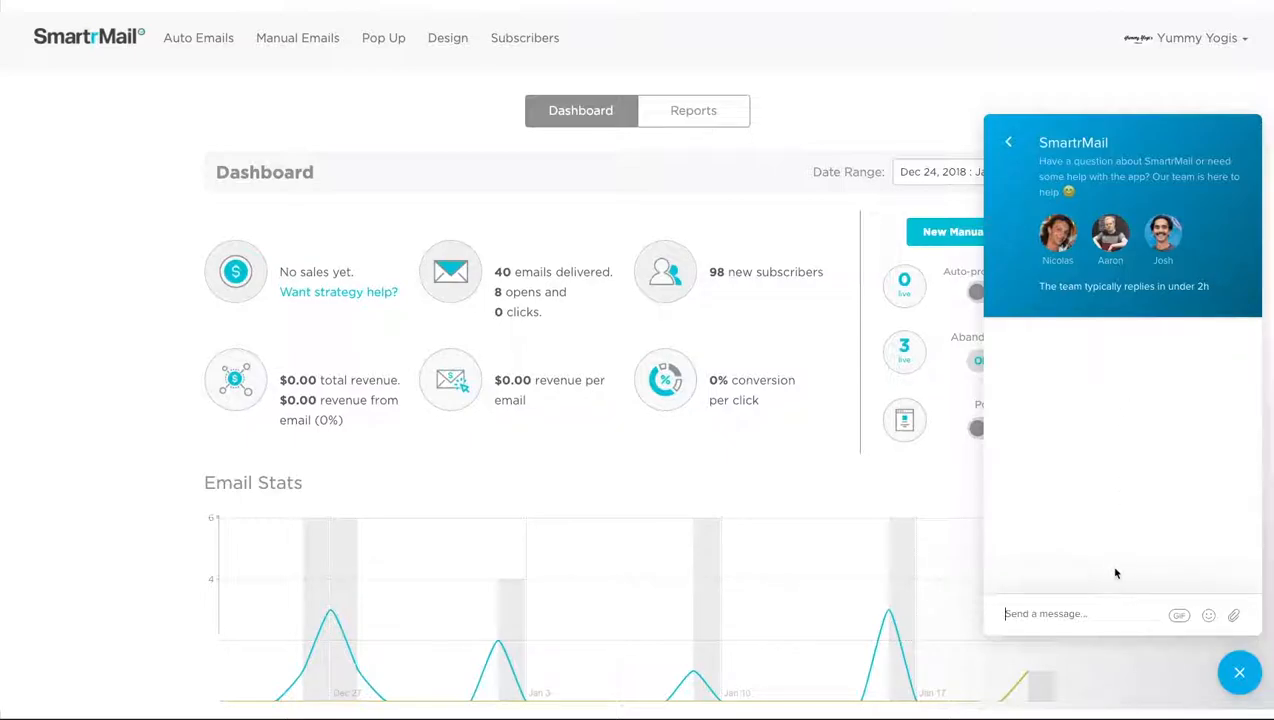